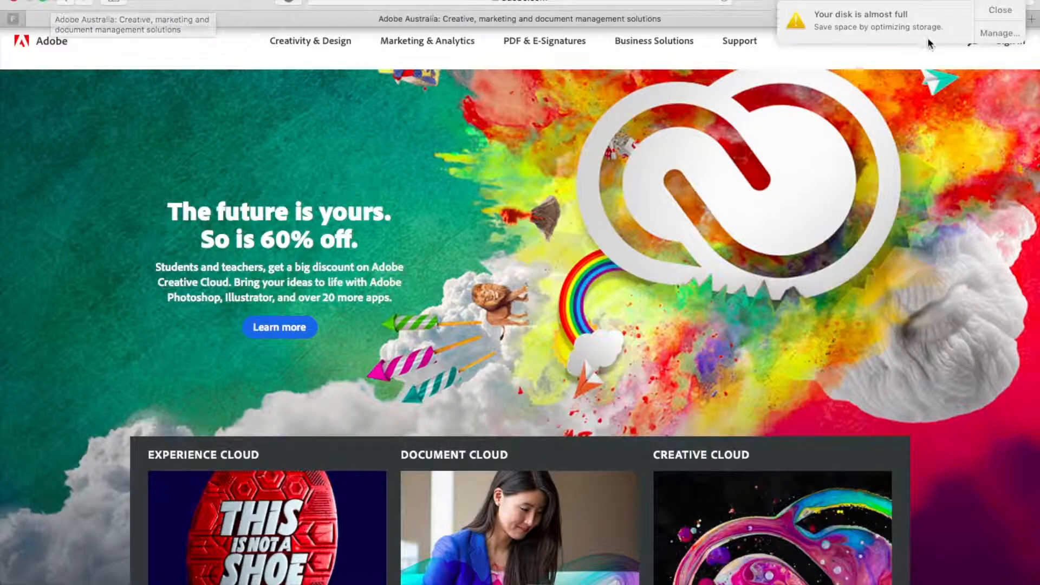
Step: Close the 'Your disk is almost full' notification on the Adobe homepage
left_click(1000, 11)
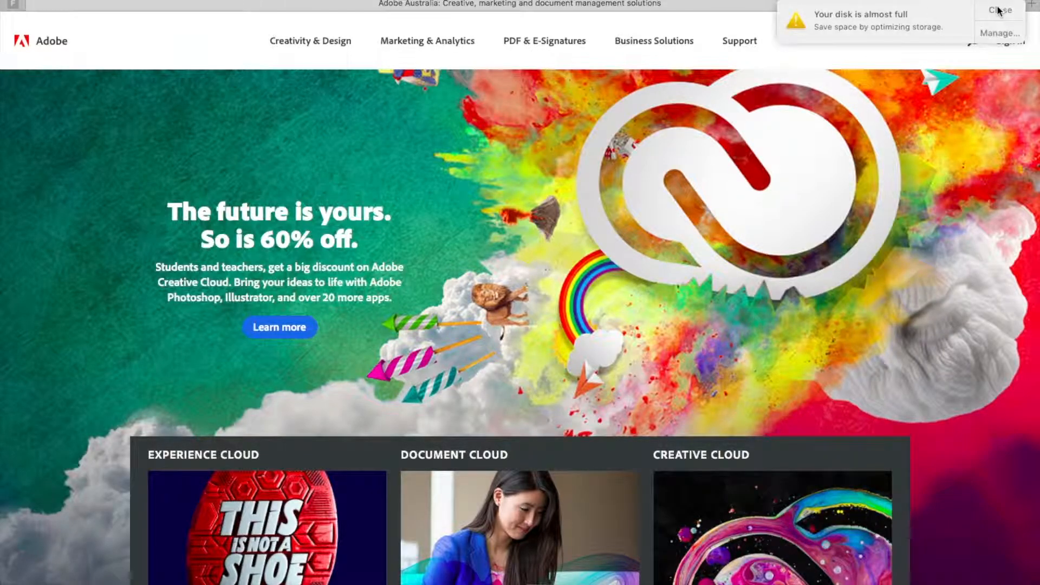
left_click(999, 10)
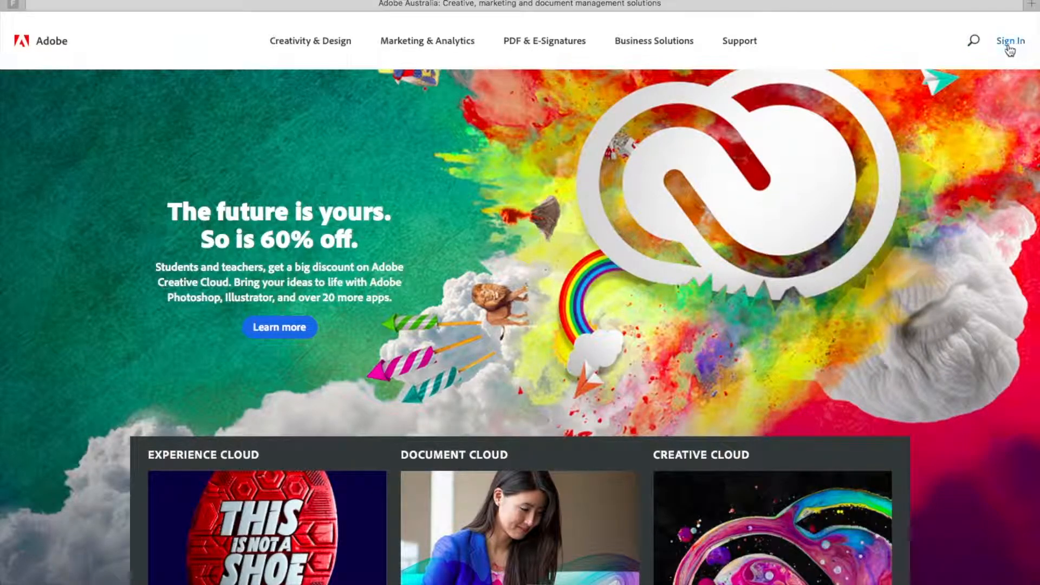
Step: Sign in to the Adobe account with the email and password
left_click(1009, 40)
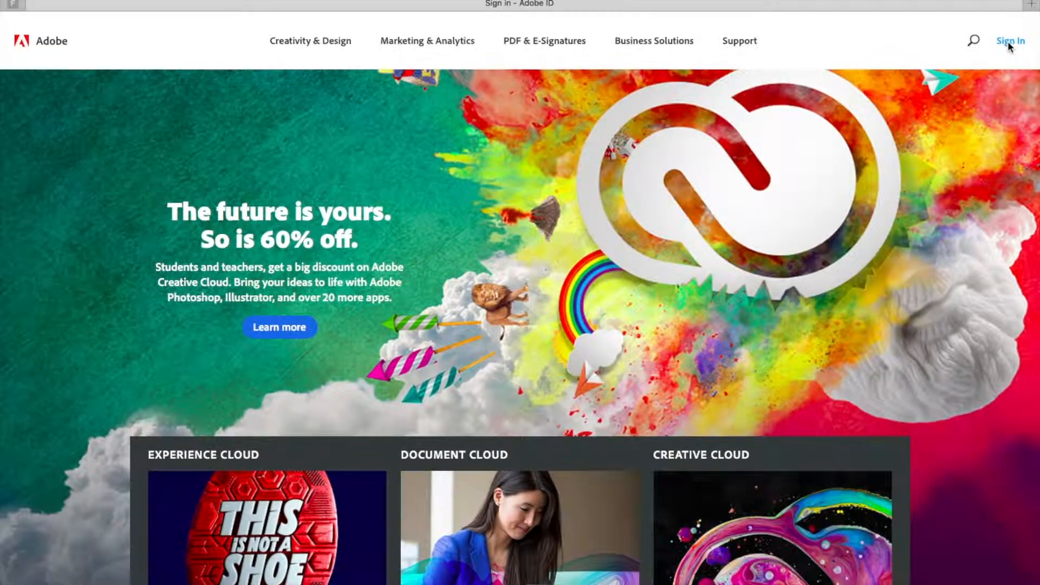
left_click(1009, 41)
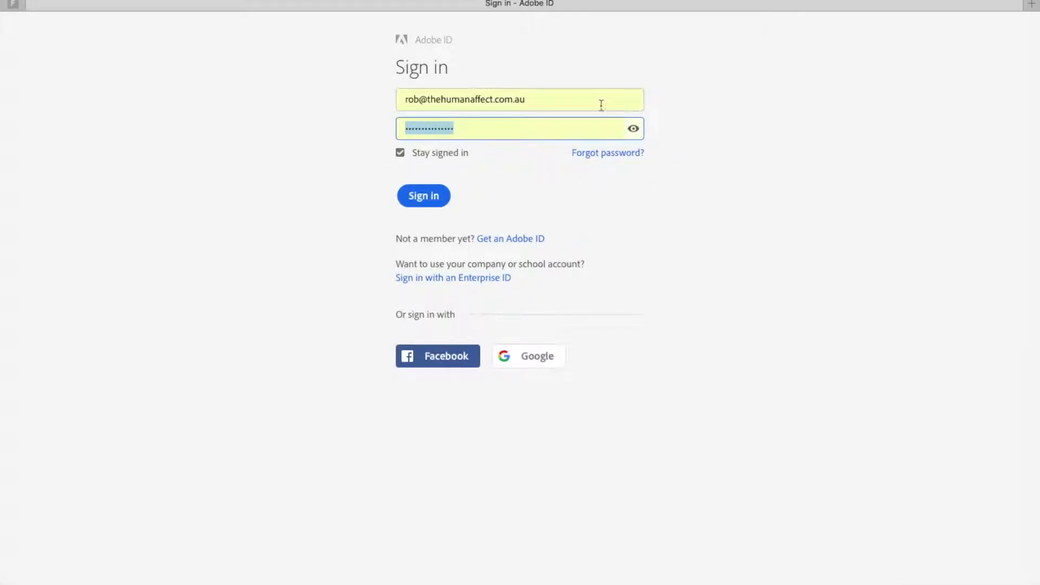
left_click(423, 195)
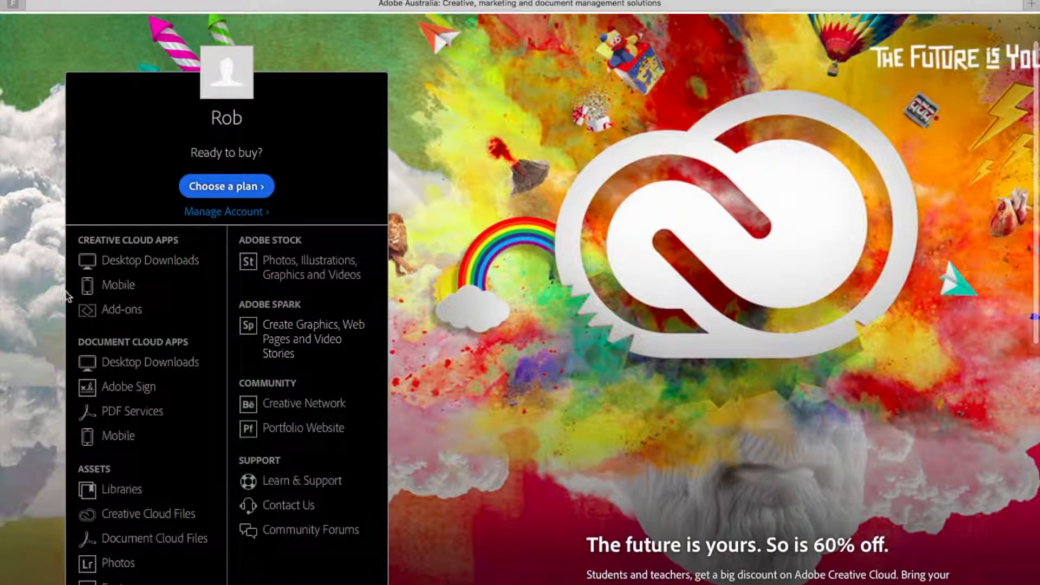
mouse_move(149, 391)
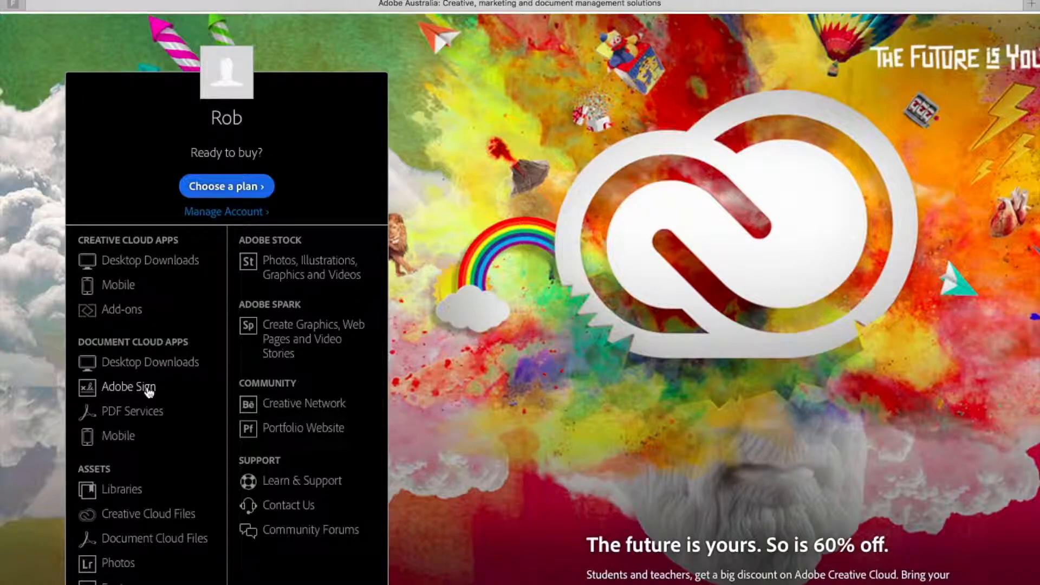
Step: Launch Adobe Sign from the profile menu's Document Cloud Apps
left_click(129, 387)
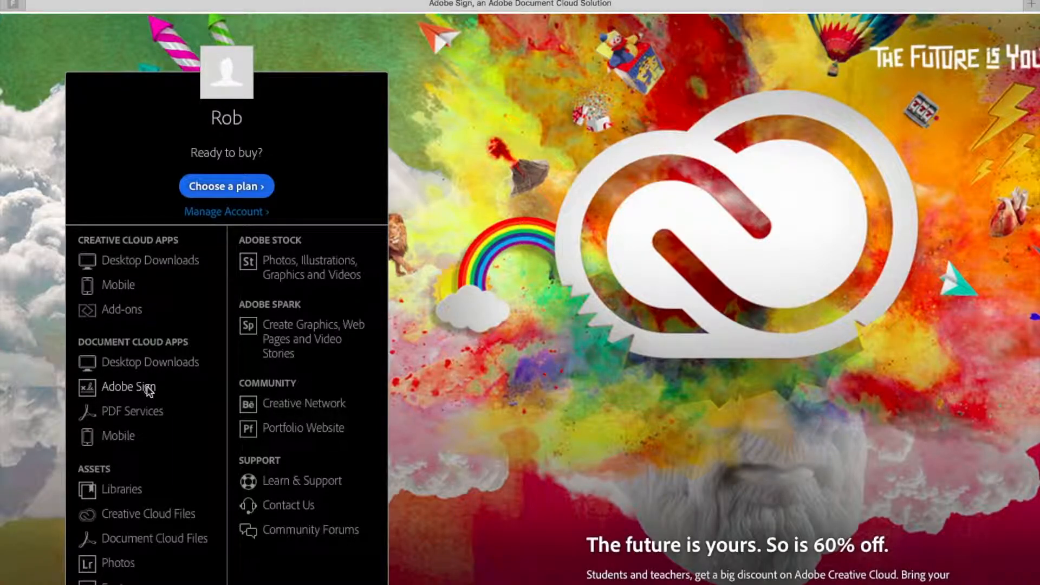
left_click(128, 387)
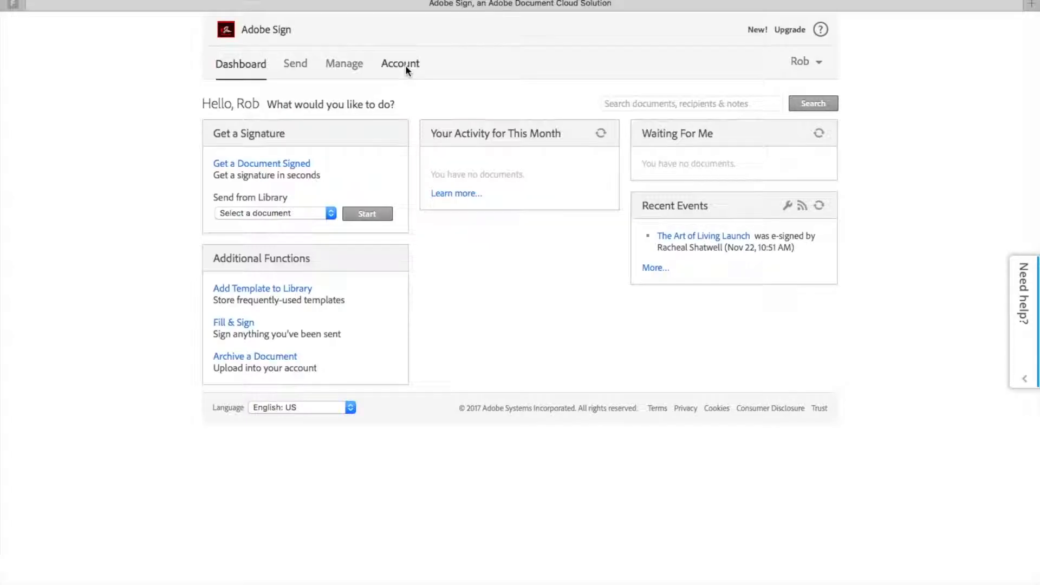
Step: View My Profile under Account, then show the agreements list on the Manage tab
left_click(400, 64)
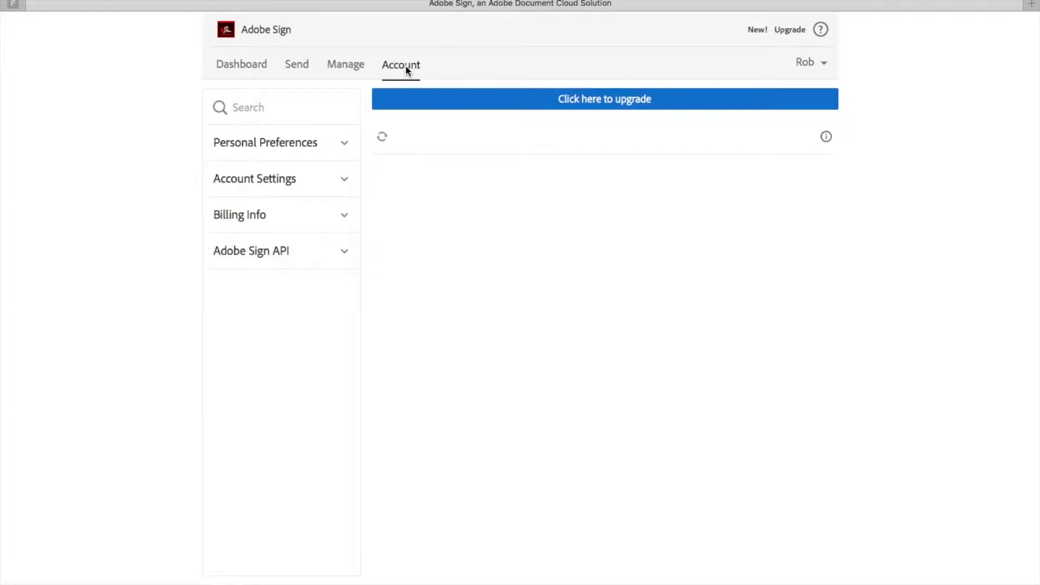
left_click(265, 142)
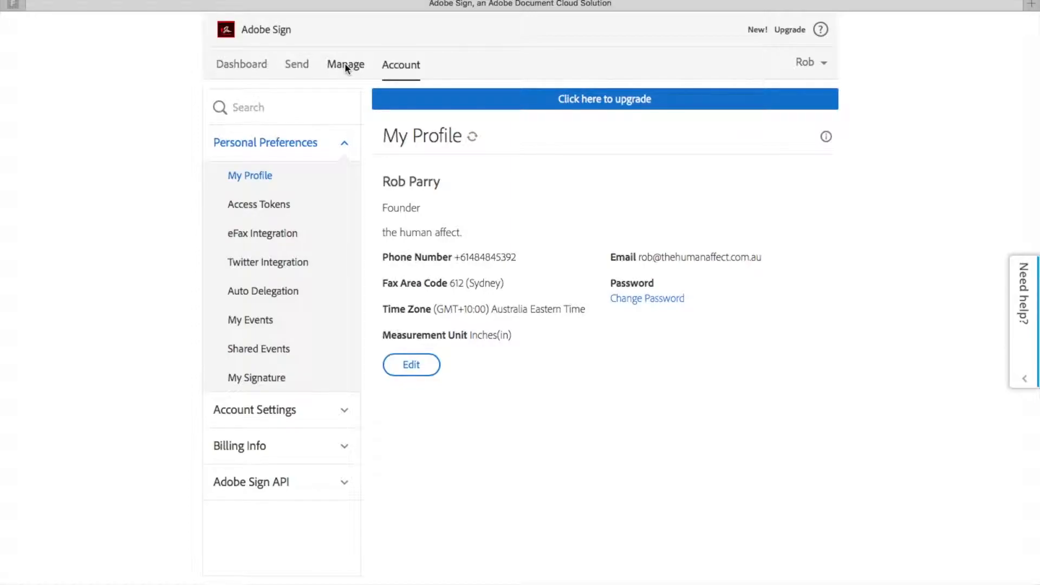
left_click(345, 64)
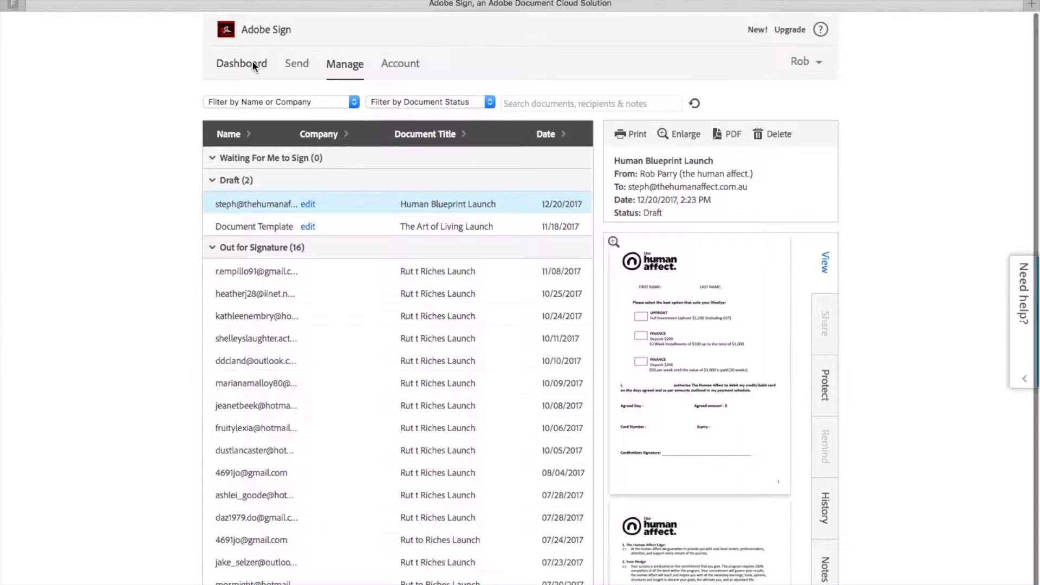
Step: Start sending the 'Human Start Up Launch' library template from the Dashboard
left_click(241, 63)
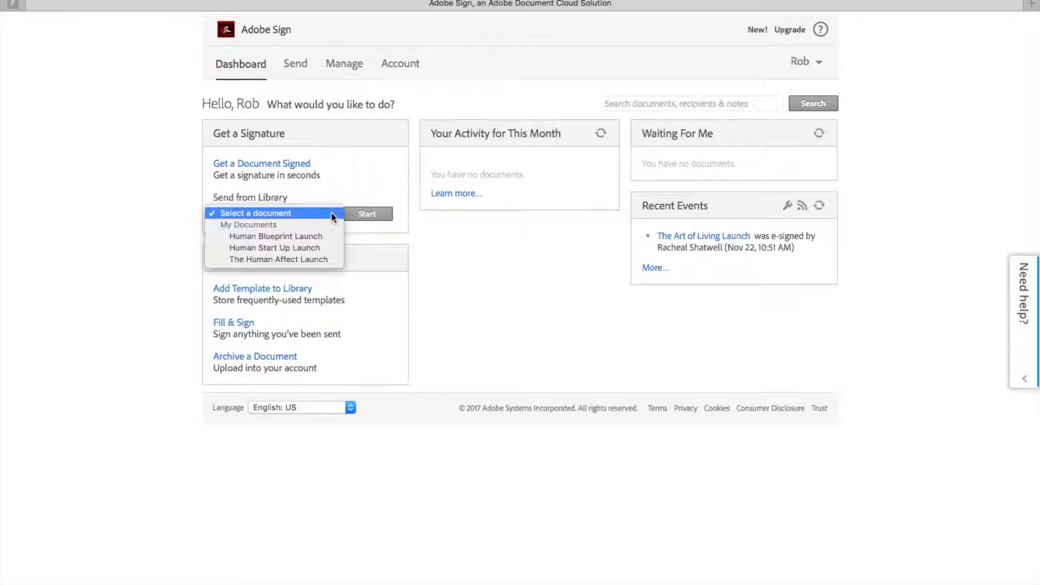
mouse_move(275, 248)
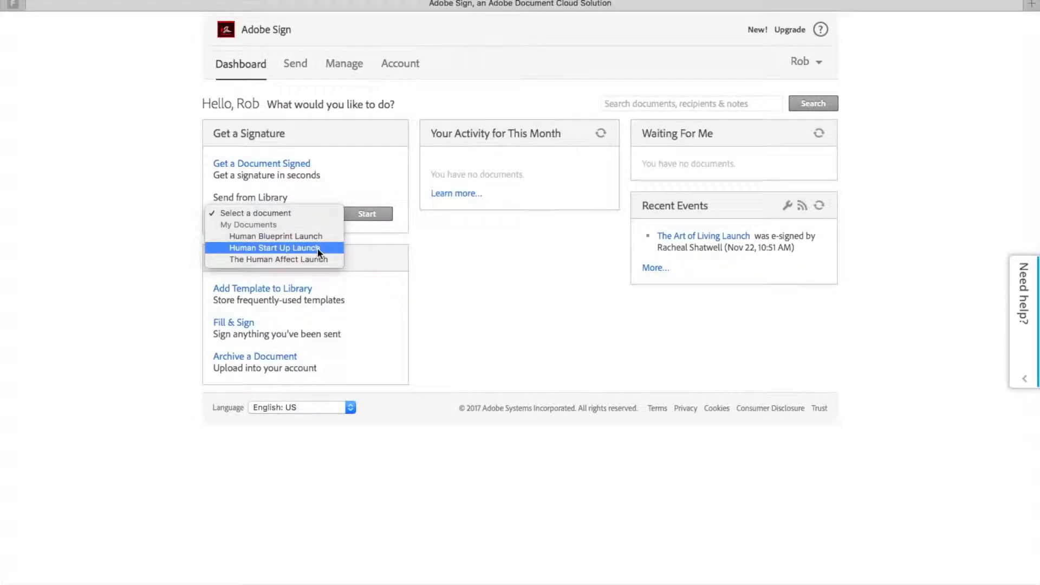
left_click(274, 247)
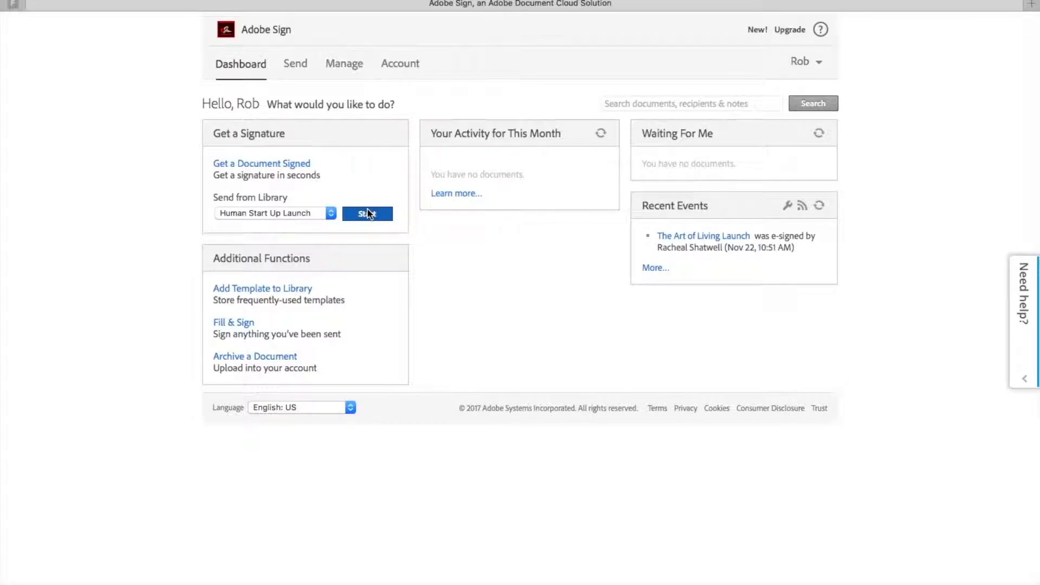
left_click(368, 213)
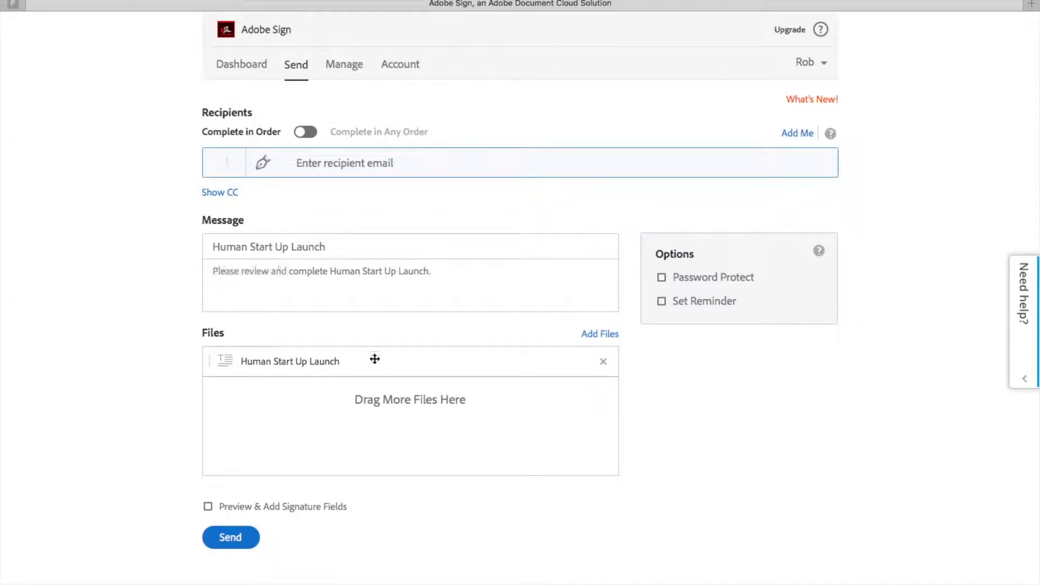
scroll("down", 3)
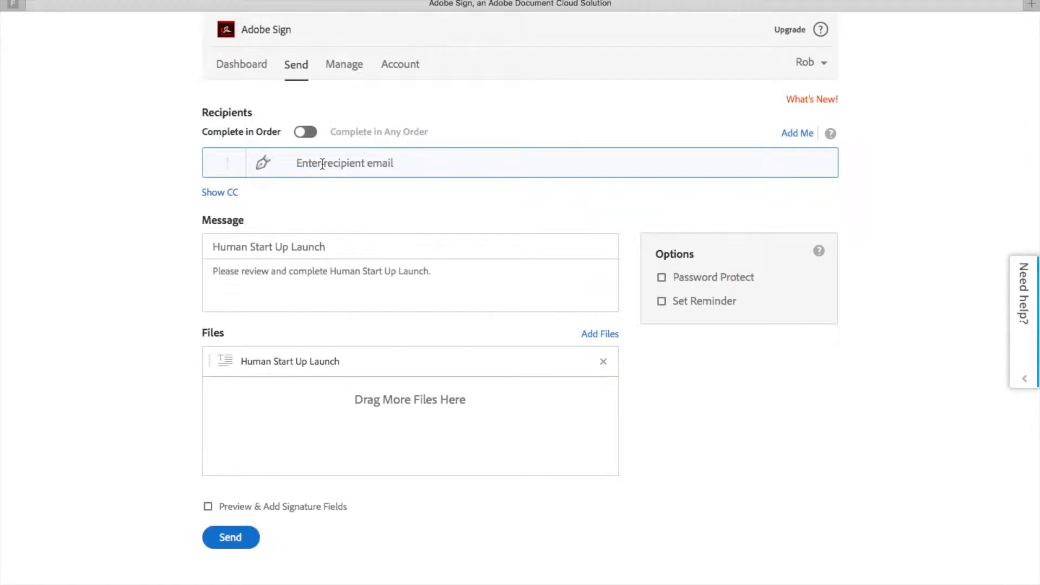
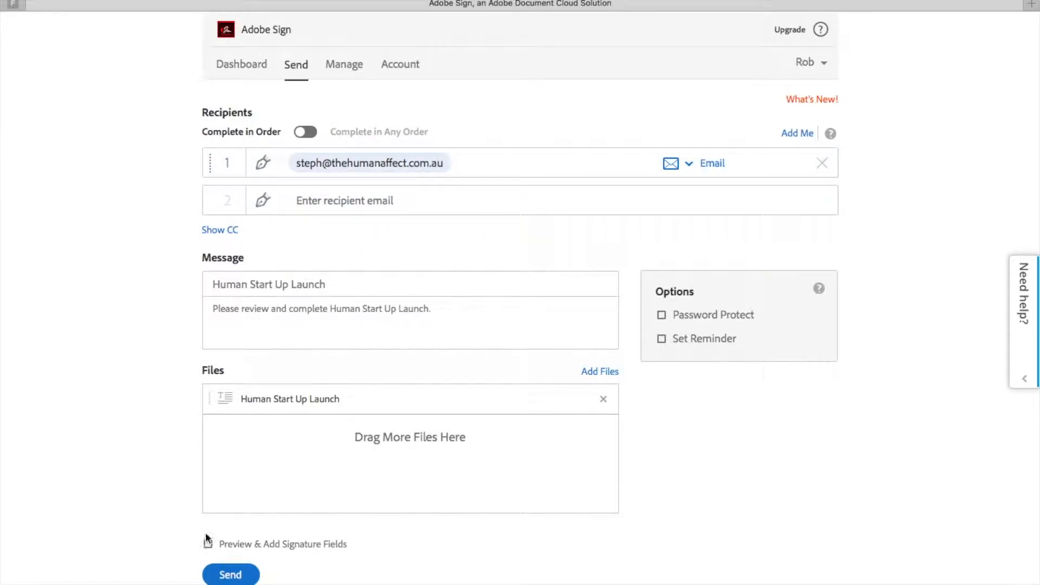
left_click(208, 544)
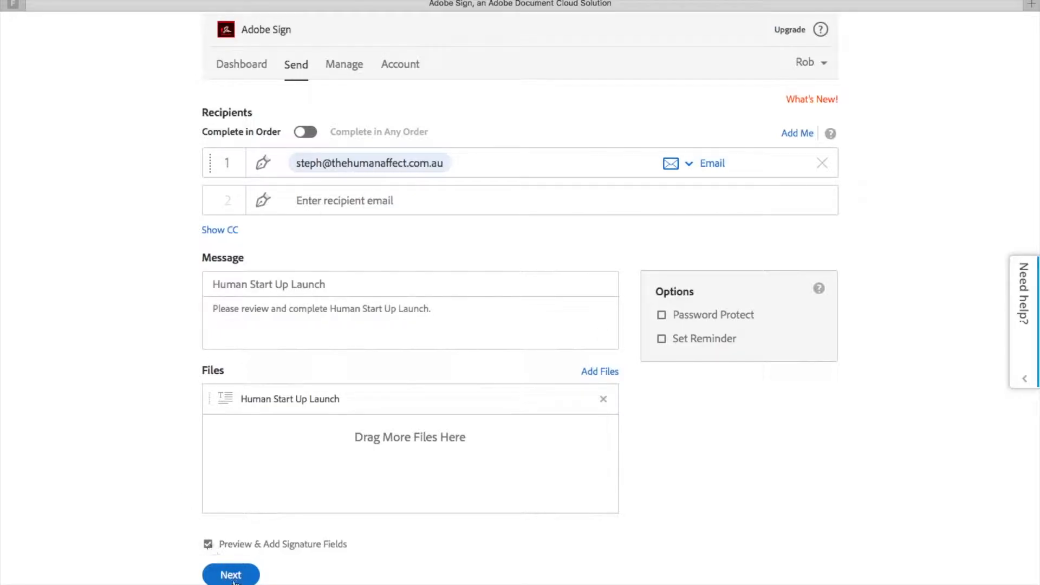
left_click(230, 574)
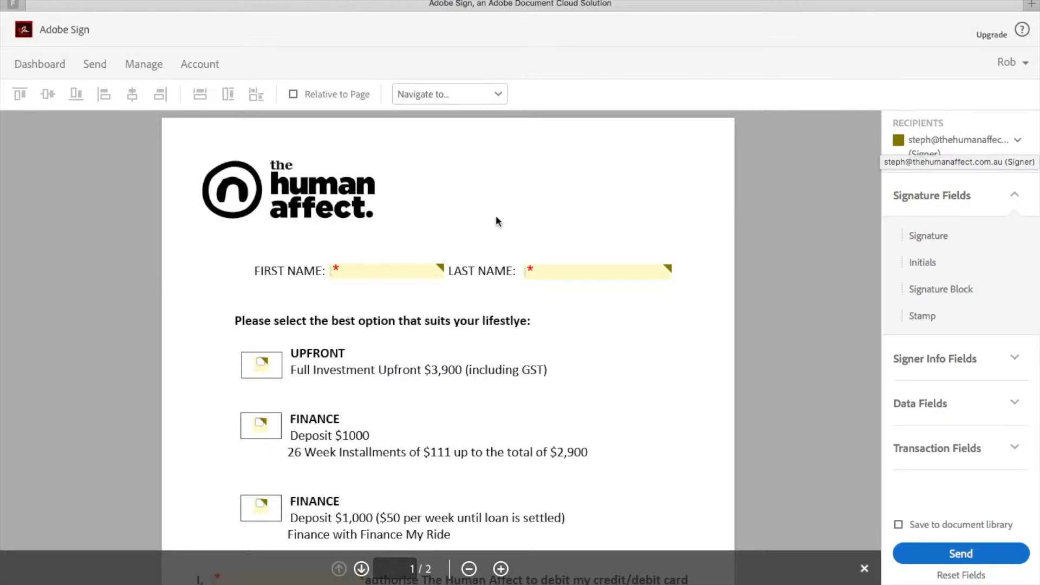
Step: Scroll through the document preview checking fields, then send the agreement
scroll("down", 3)
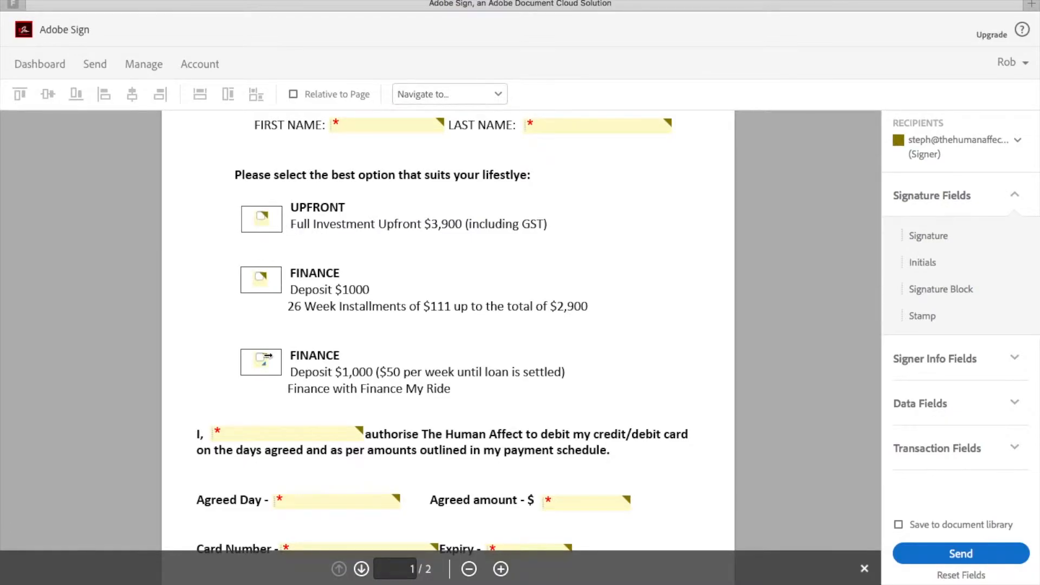
scroll("down", 3)
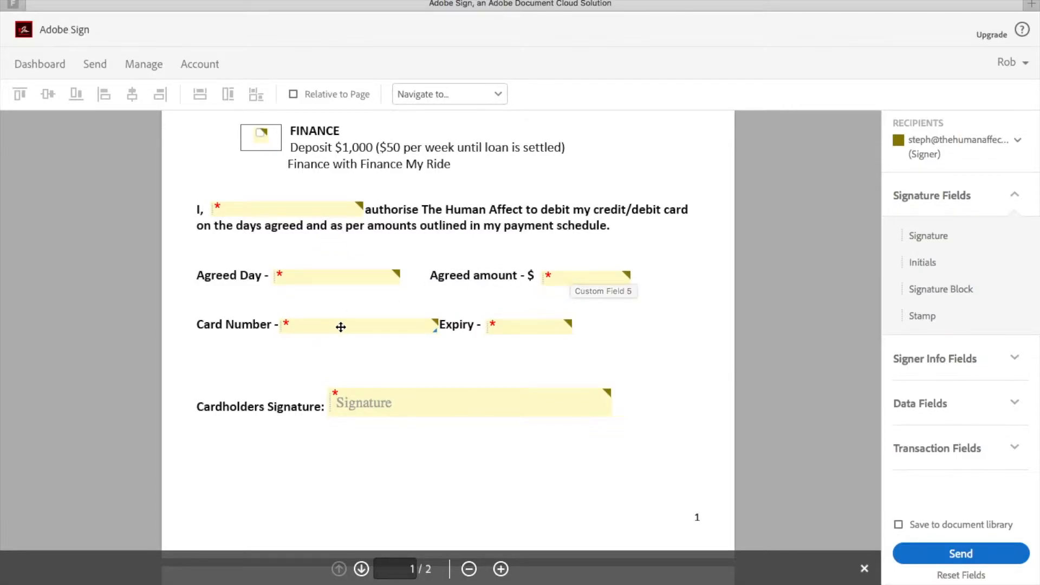
scroll("down", 3)
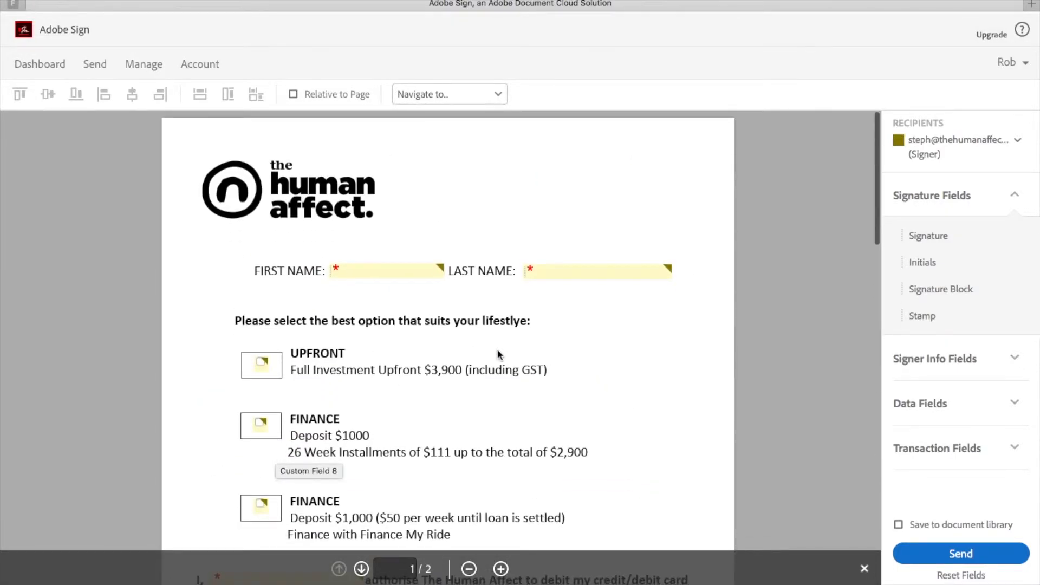
scroll("down", 3)
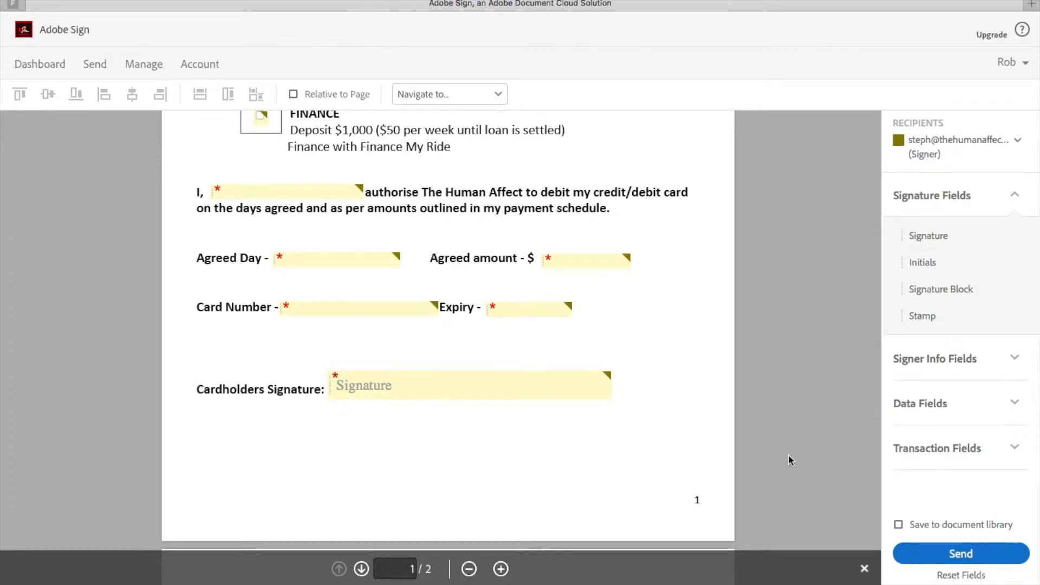
mouse_move(892, 531)
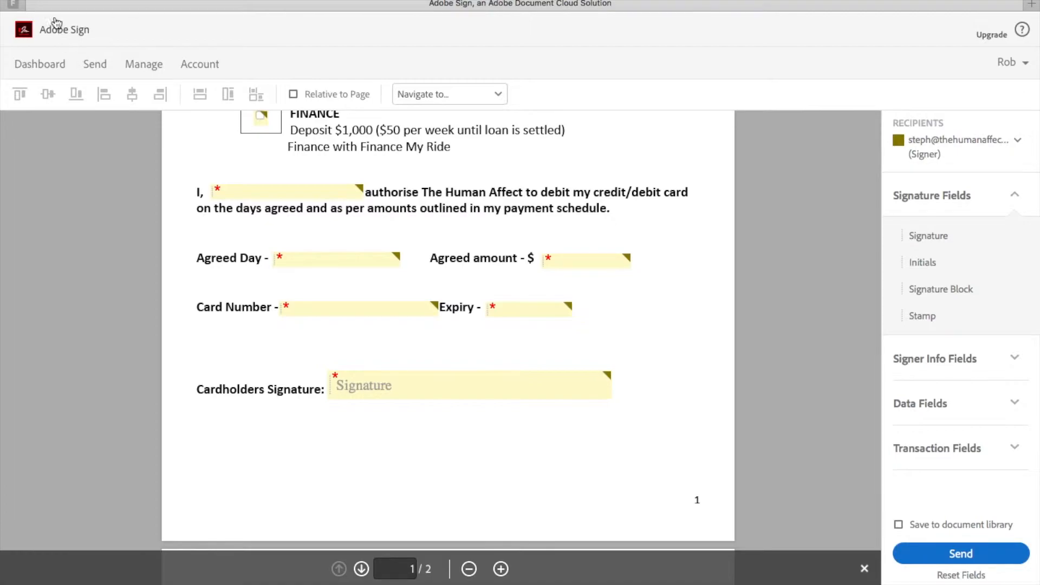
left_click(960, 554)
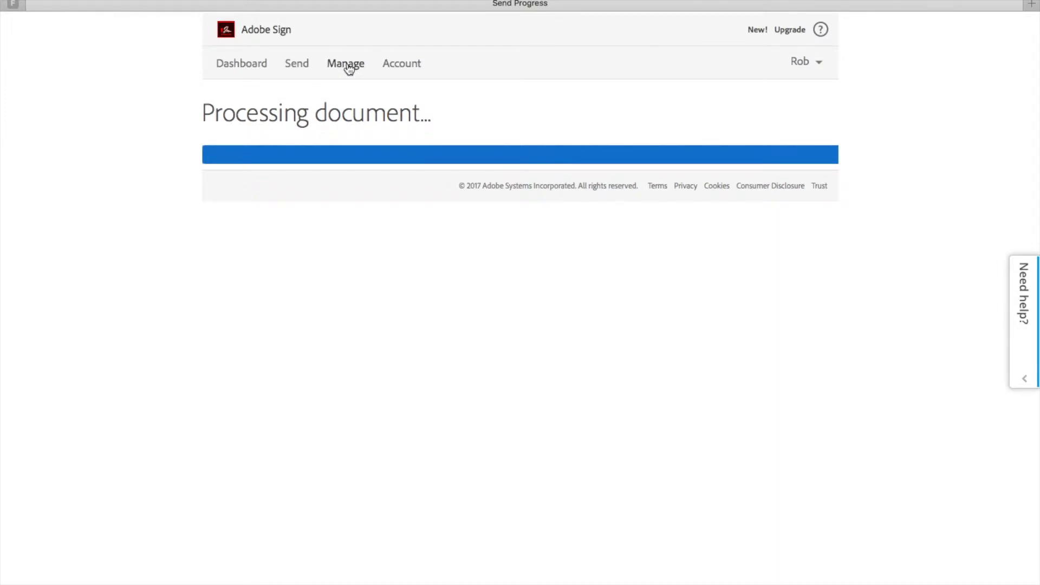
Step: Show the Manage list with Human Start Up Launch listed under Drafts
left_click(344, 63)
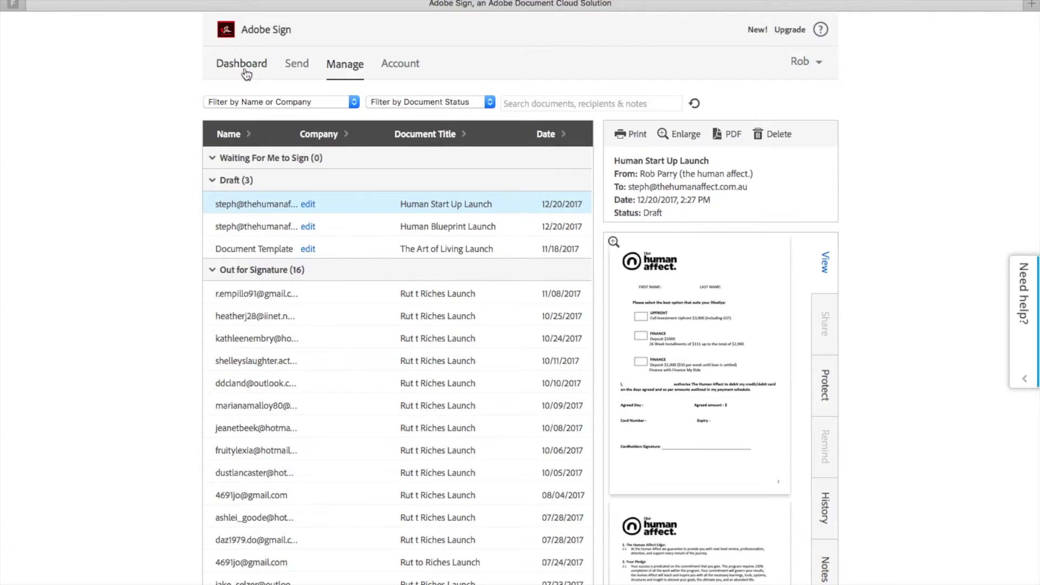
Step: Return to the Dashboard and browse the Send from Library templates without choosing one
left_click(241, 63)
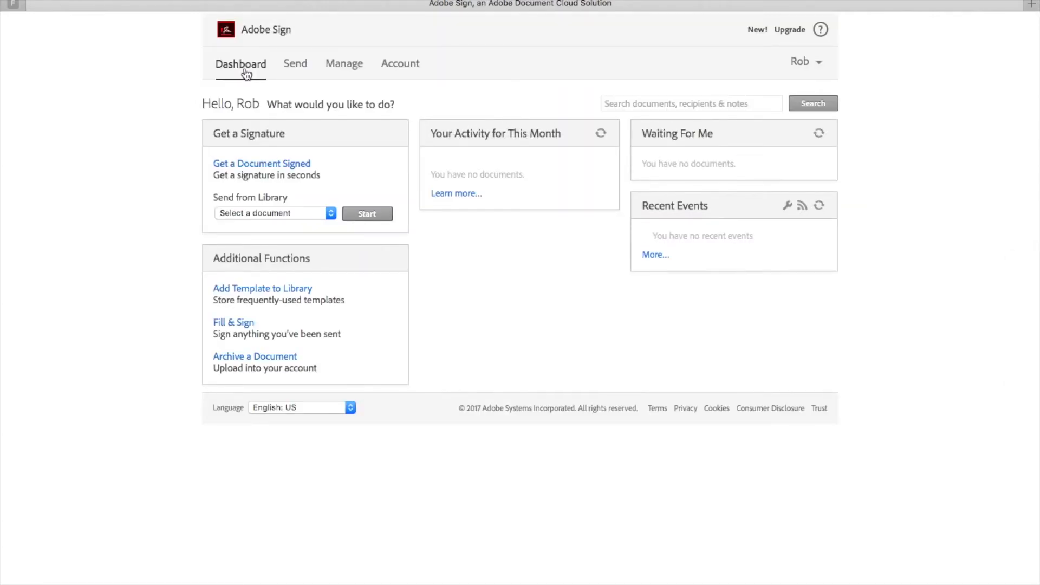
left_click(275, 213)
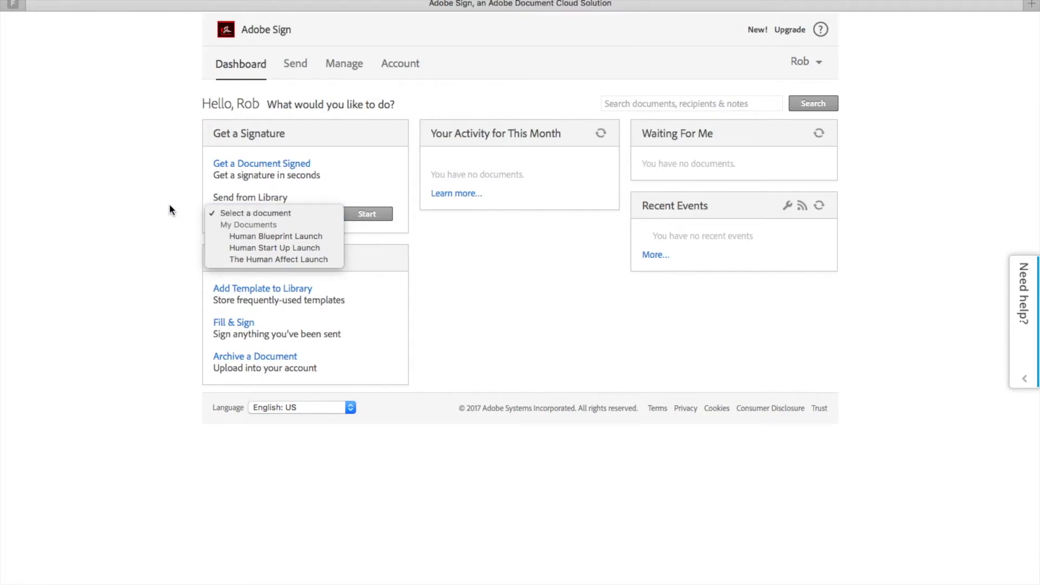
left_click(255, 213)
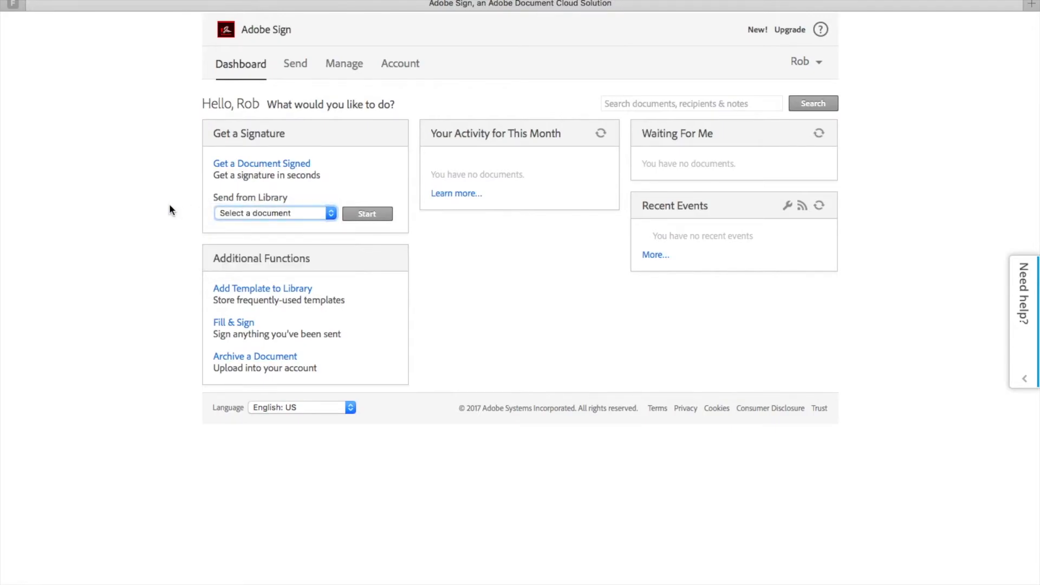